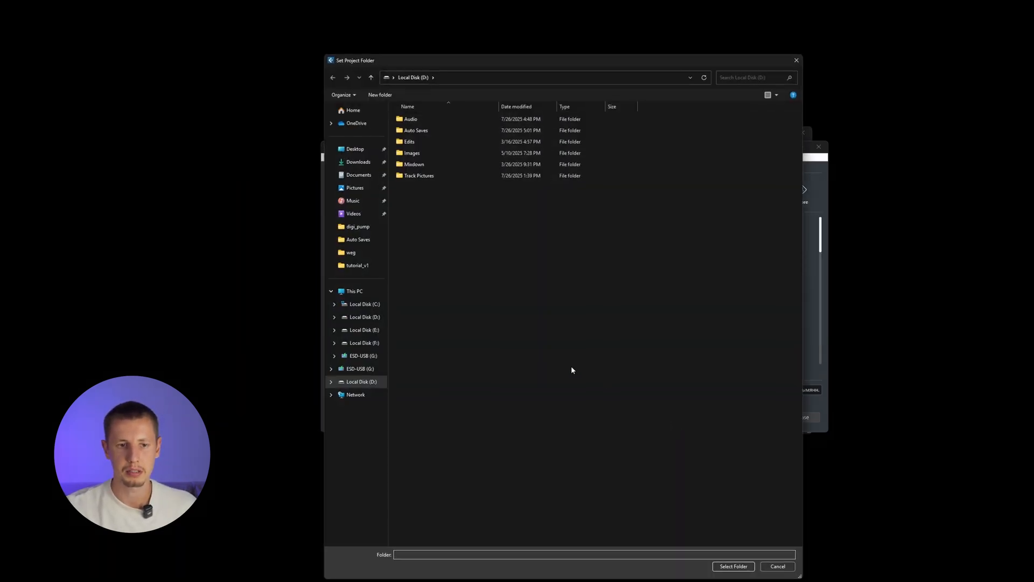
{"action": "mouse_move", "coordinate": [682, 472]}
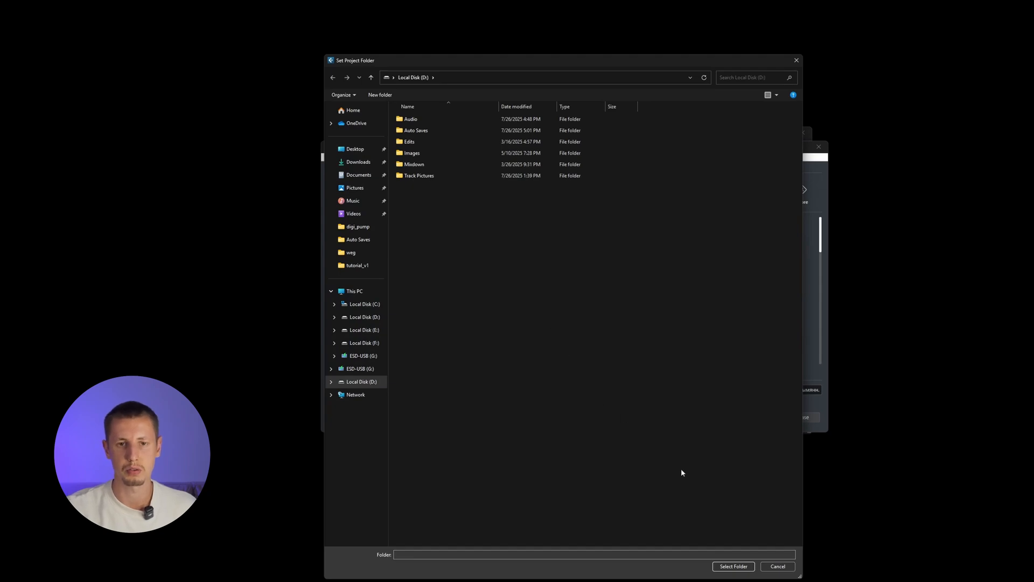
Confirm the project folder to open the empty Untitled1 project.
{"action": "left_click", "coordinate": [732, 565]}
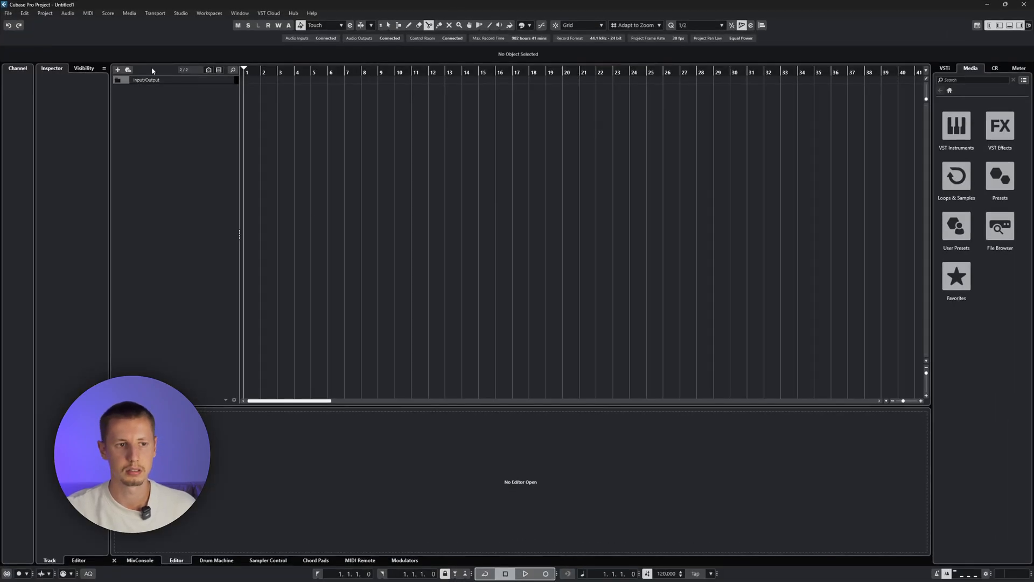
{"action": "left_click", "coordinate": [180, 13]}
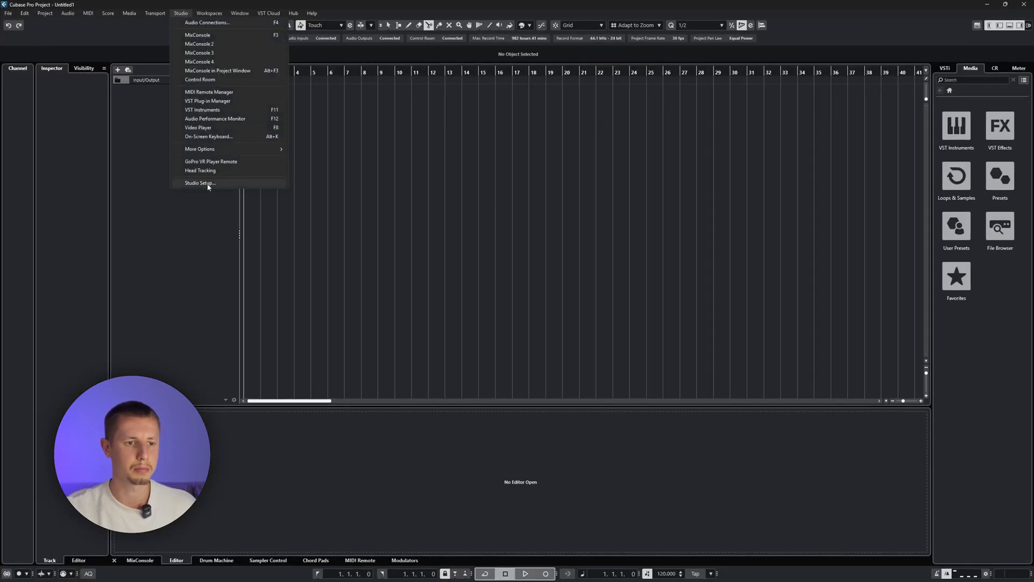
{"action": "left_click", "coordinate": [200, 183]}
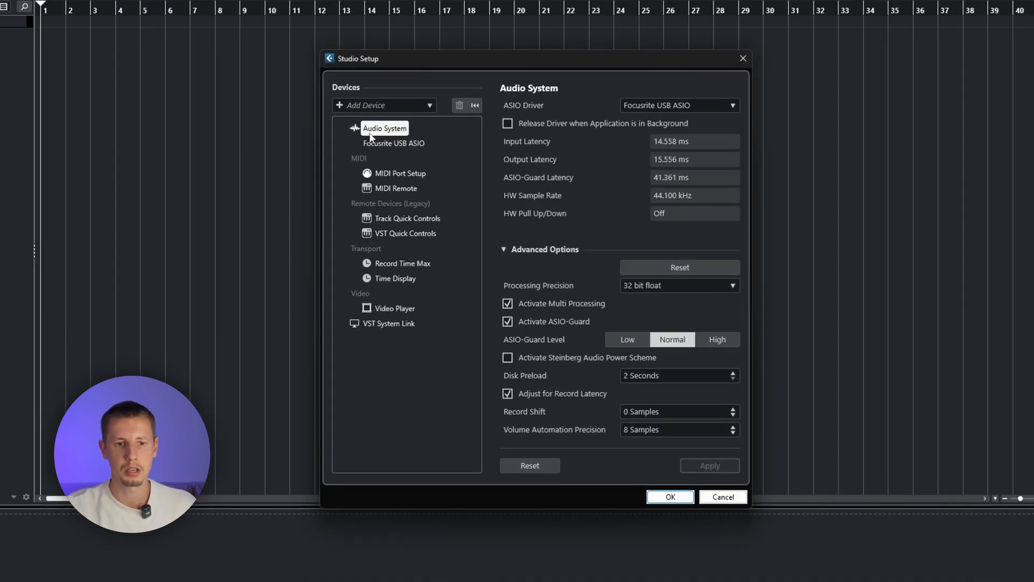
{"action": "mouse_move", "coordinate": [636, 116]}
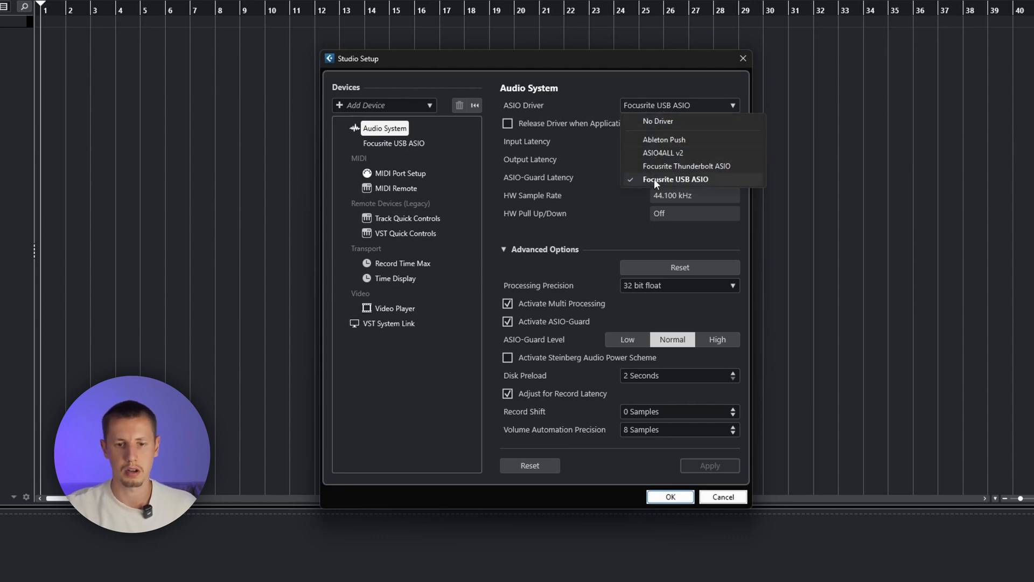
{"action": "mouse_move", "coordinate": [709, 188]}
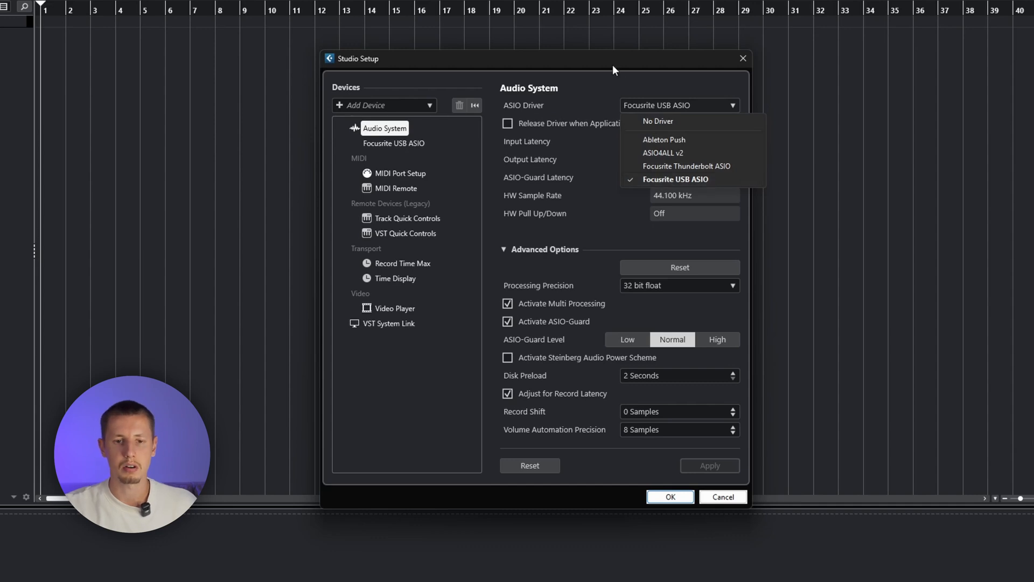
{"action": "mouse_move", "coordinate": [606, 67]}
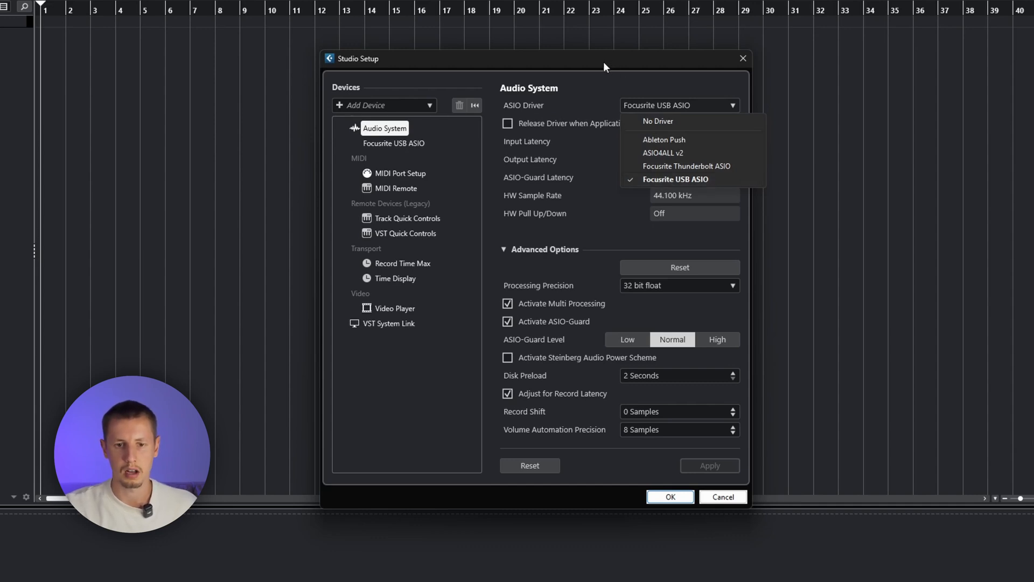
{"action": "mouse_move", "coordinate": [557, 66]}
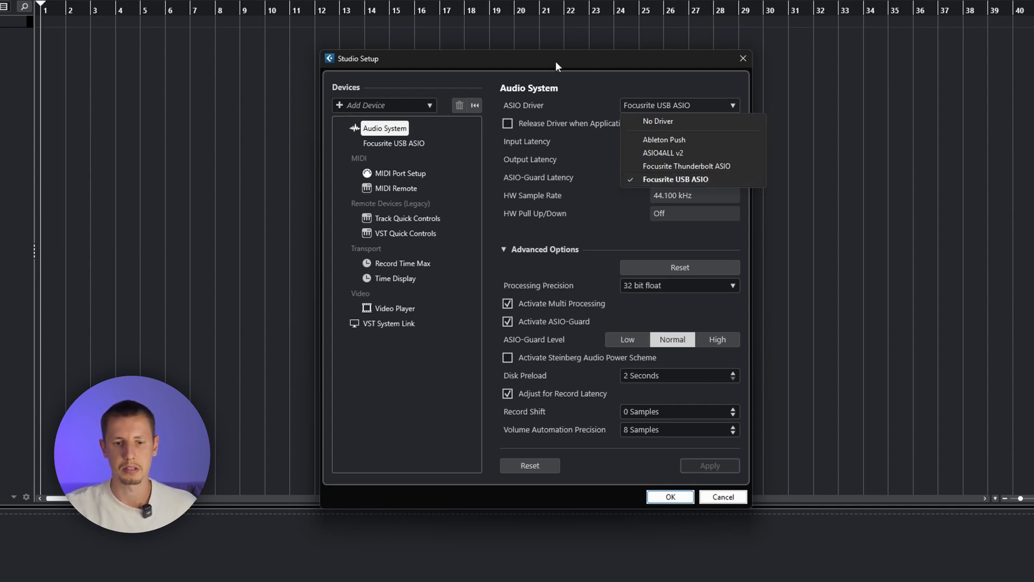
{"action": "mouse_move", "coordinate": [682, 505]}
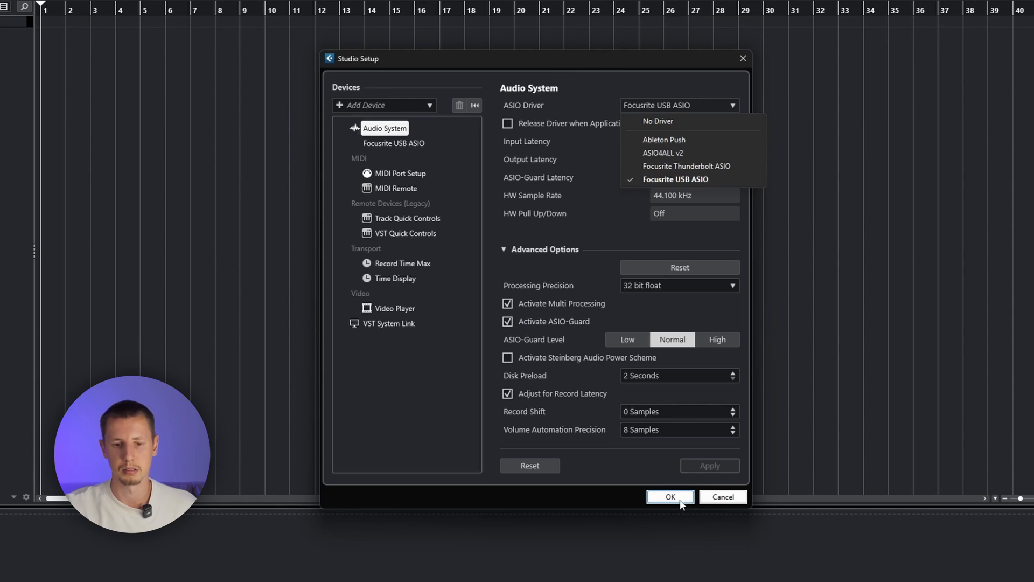
{"action": "left_click", "coordinate": [669, 497]}
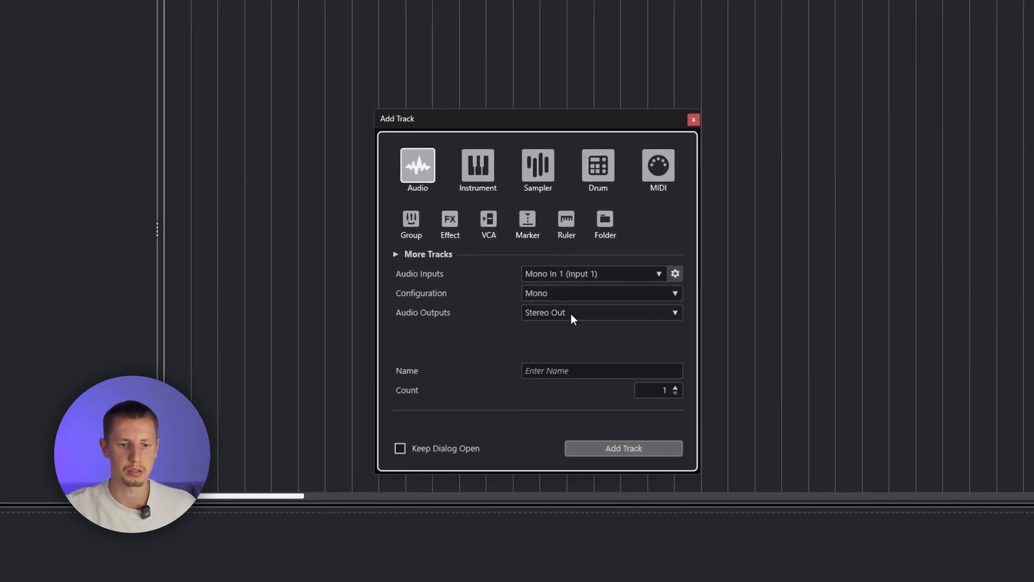
Add mono audio track Audio 01 with input Mono In 1 and output Stereo Out.
{"action": "left_click", "coordinate": [623, 447]}
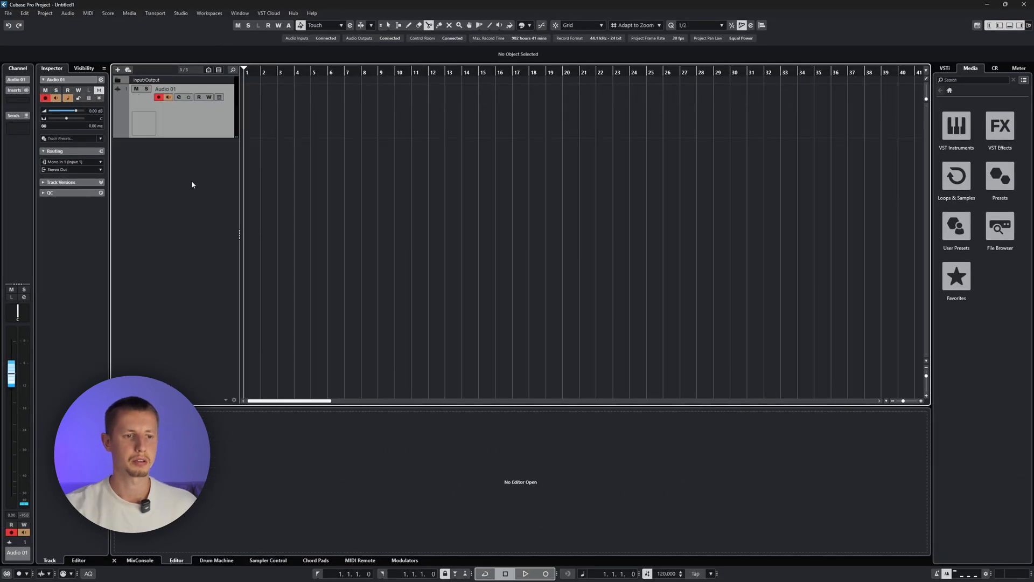
{"action": "mouse_move", "coordinate": [196, 179]}
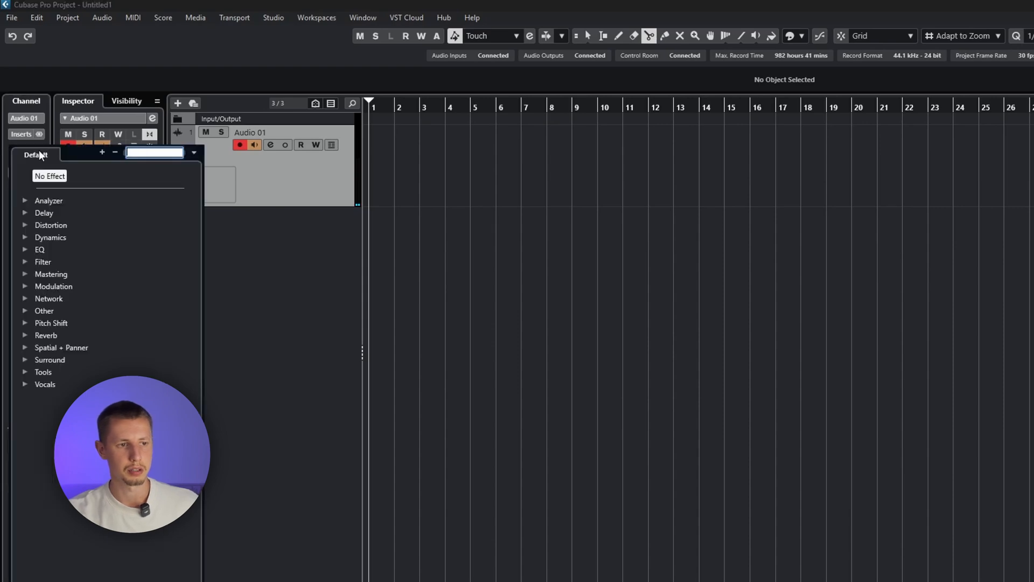
Insert BIAS FX 2 on Audio 01 and load the Favorite preset Mesa Rectifier MIX.
{"action": "left_click", "coordinate": [44, 310]}
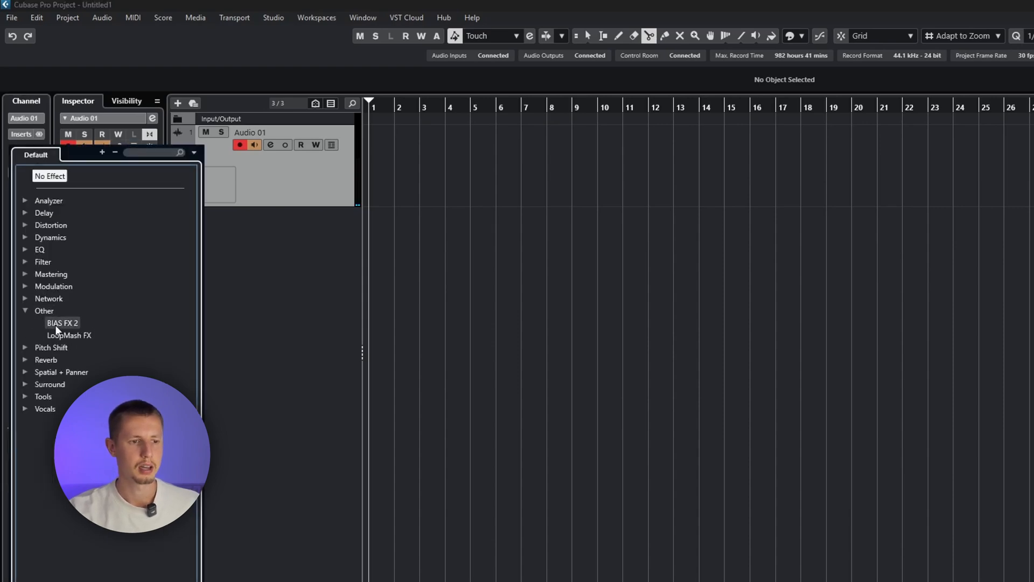
{"action": "left_click", "coordinate": [63, 323]}
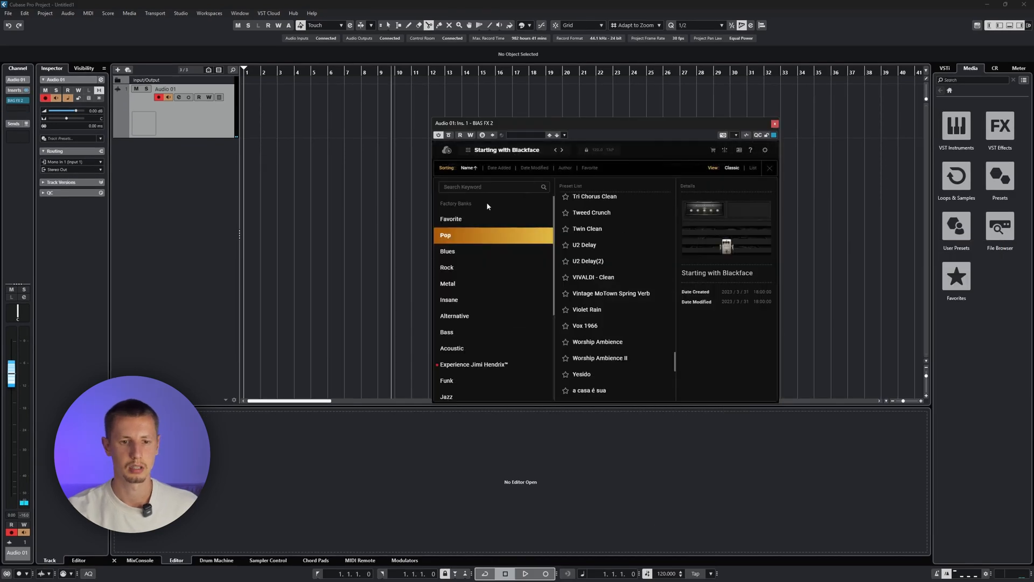
{"action": "left_click", "coordinate": [451, 218]}
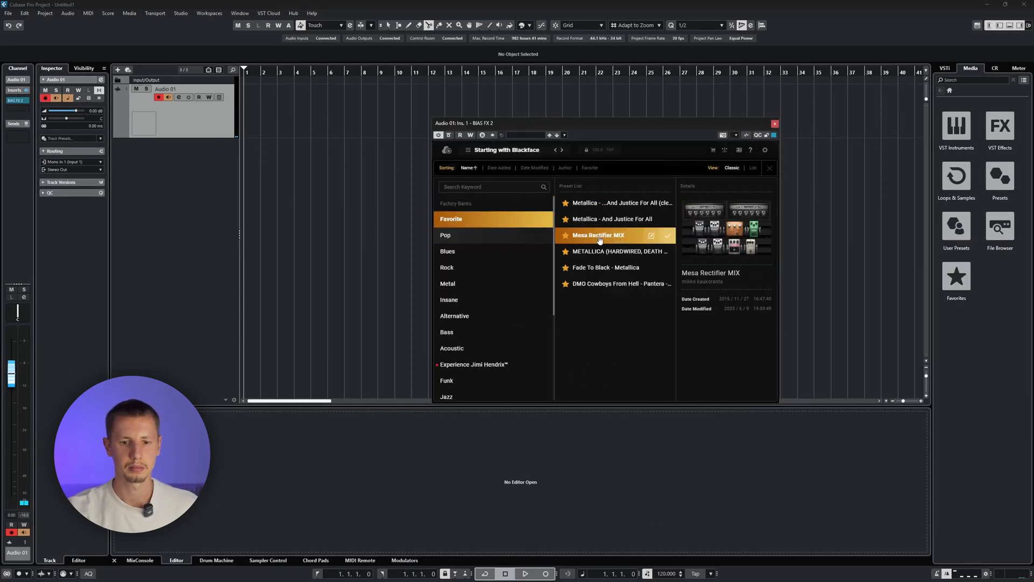
{"action": "double_click", "coordinate": [599, 235]}
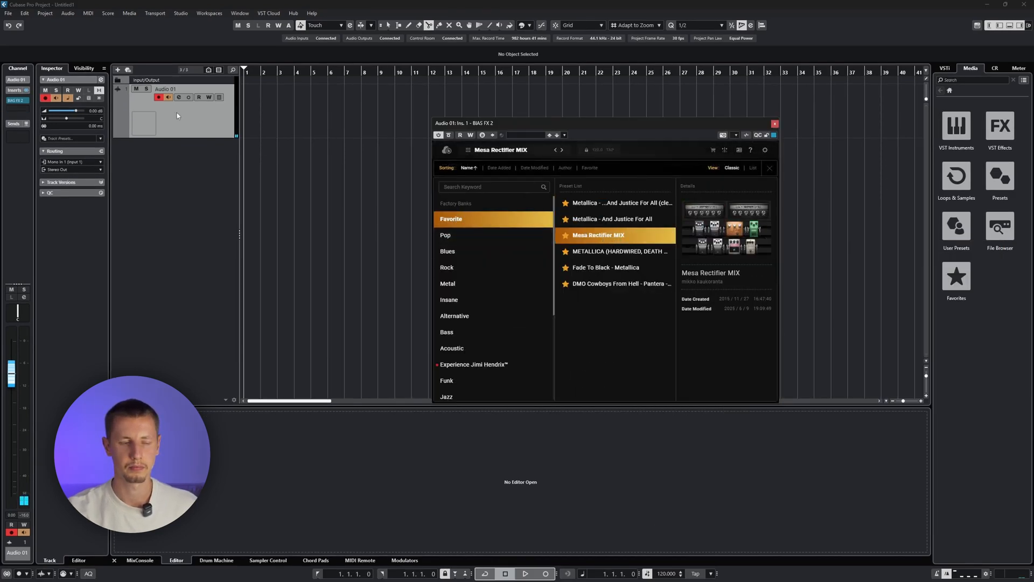
{"action": "mouse_move", "coordinate": [168, 97]}
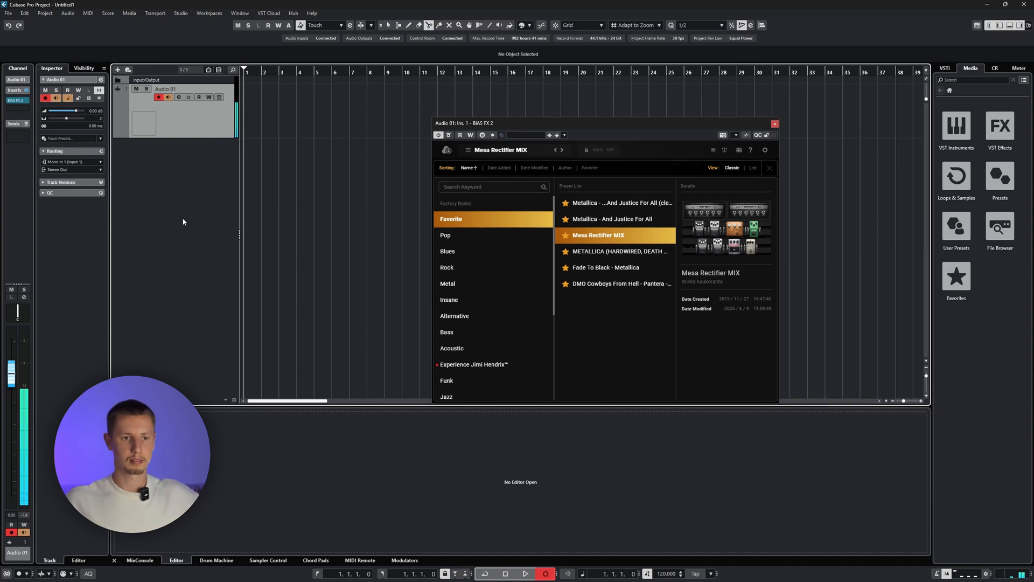
Start recording guitar onto Audio 01 through the BIAS FX 2 Mesa Rectifier tone.
{"action": "left_click", "coordinate": [524, 573]}
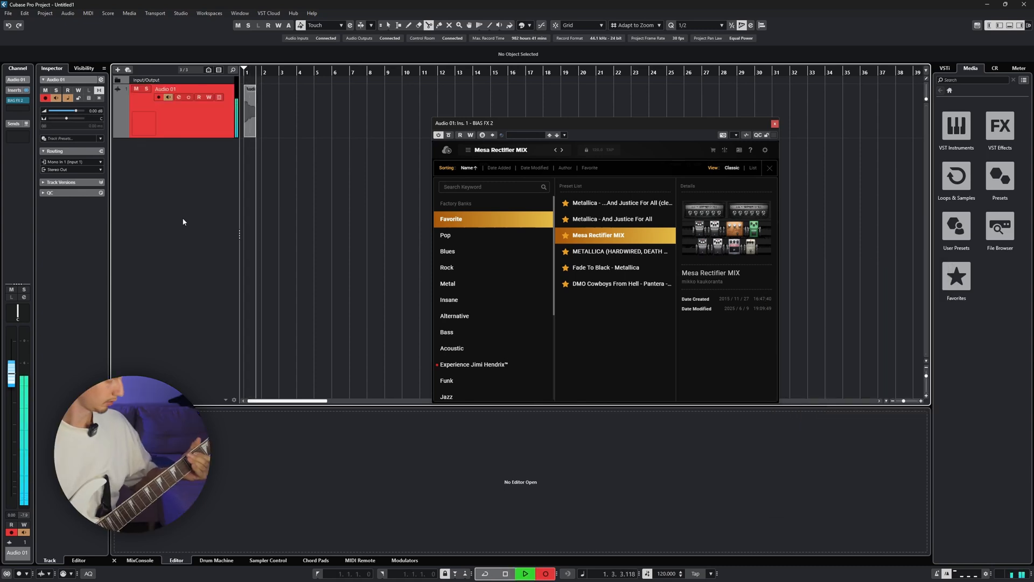